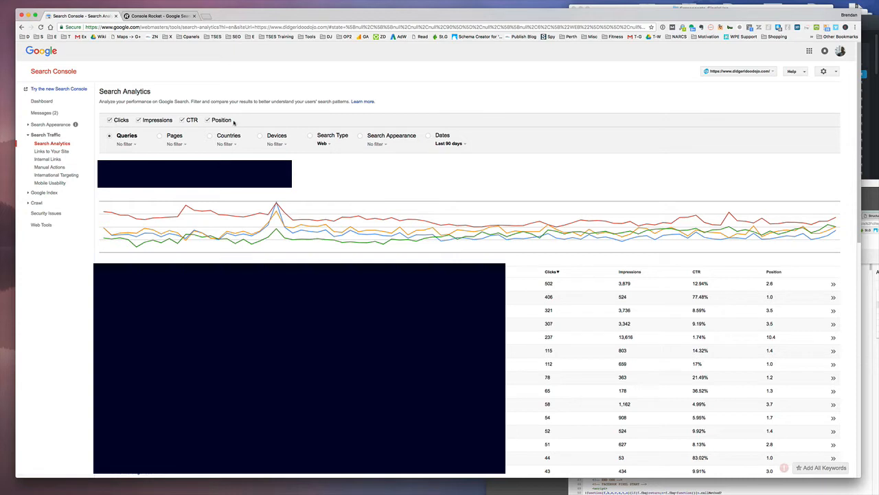
{"action": "mouse_move", "coordinate": [412, 241]}
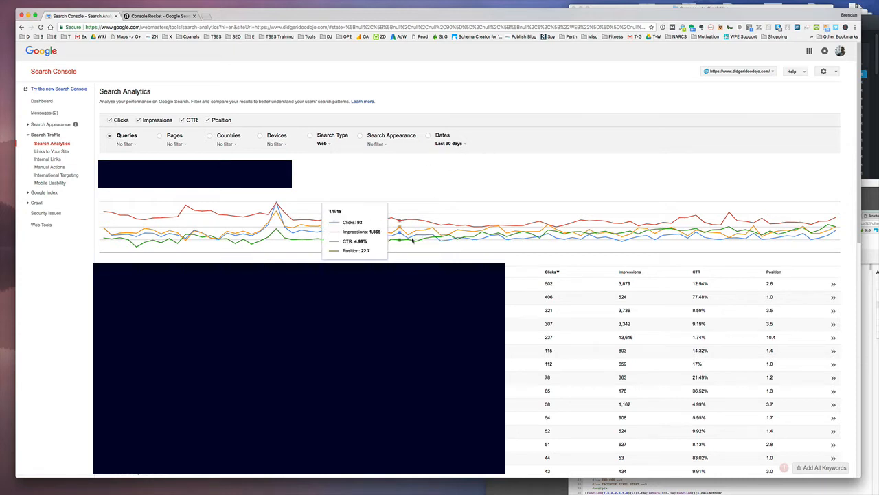
{"action": "mouse_move", "coordinate": [514, 263]}
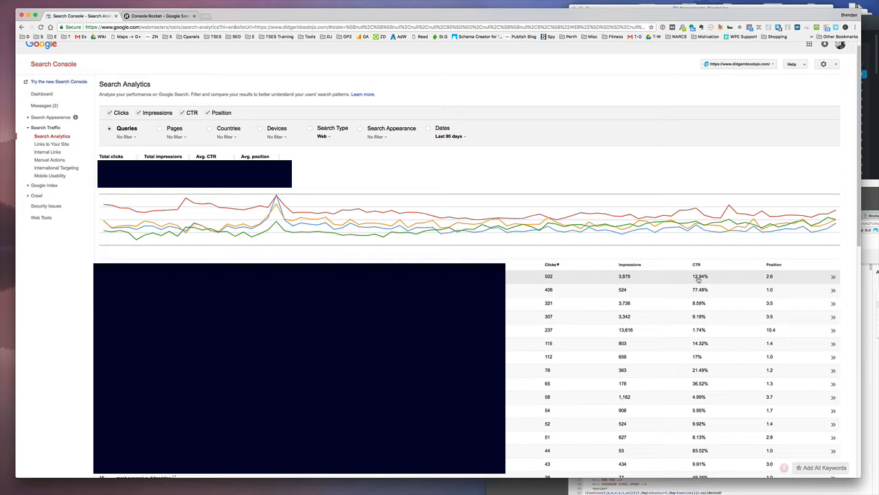
{"action": "mouse_move", "coordinate": [672, 282]}
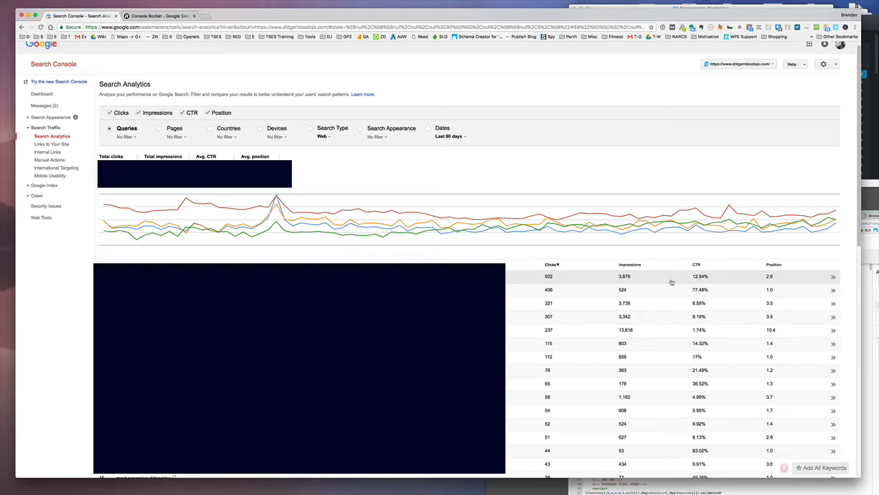
{"action": "mouse_move", "coordinate": [747, 283]}
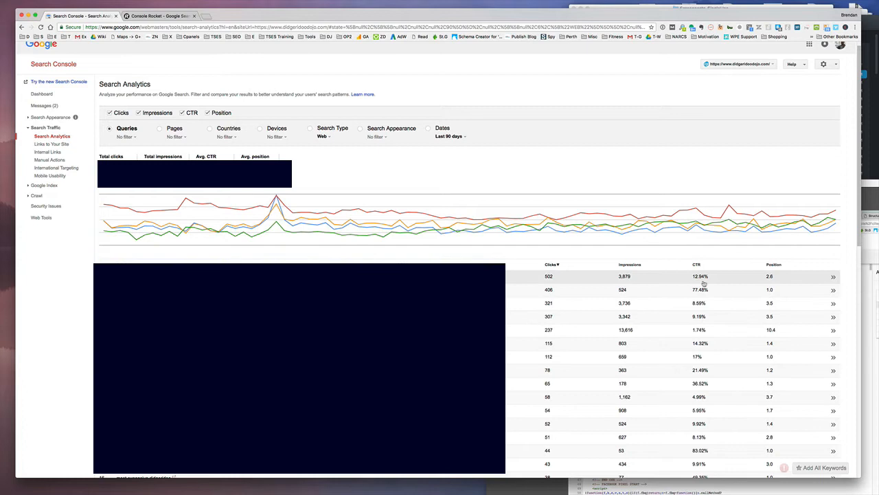
{"action": "mouse_move", "coordinate": [701, 347]}
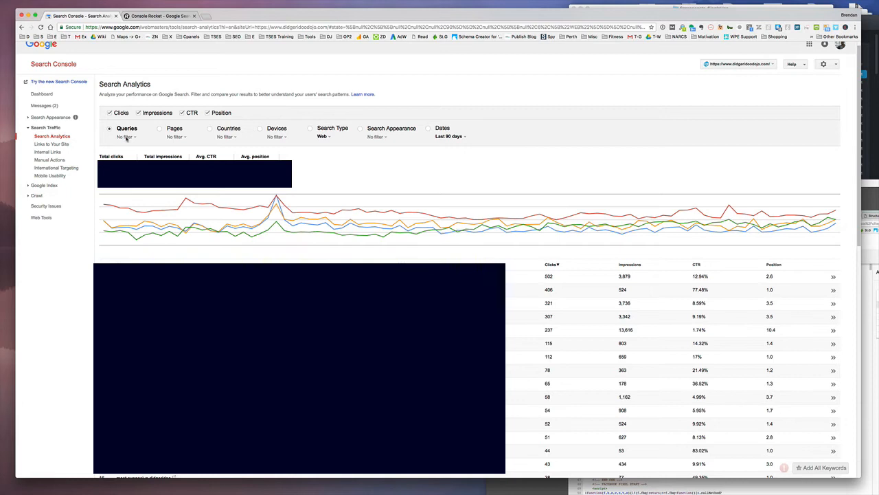
Group the 90-day Search Analytics report by pages, then move to the Console Rocket tab
{"action": "left_click", "coordinate": [159, 129]}
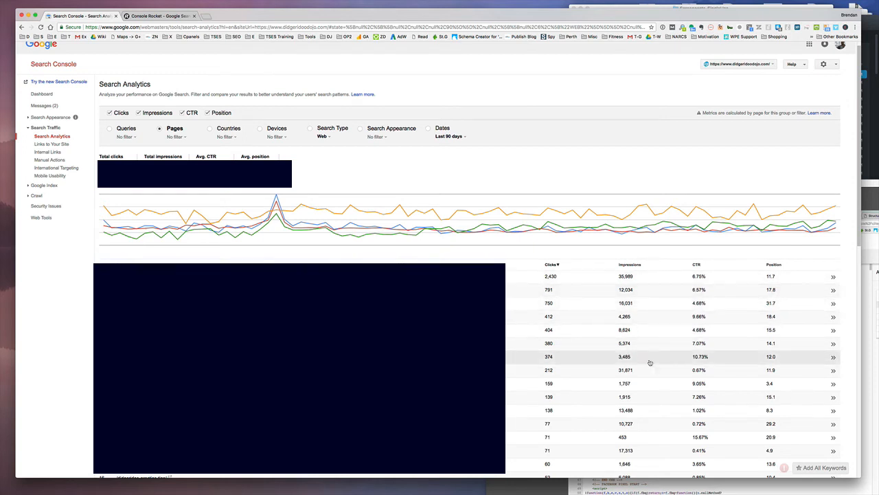
{"action": "mouse_move", "coordinate": [673, 308]}
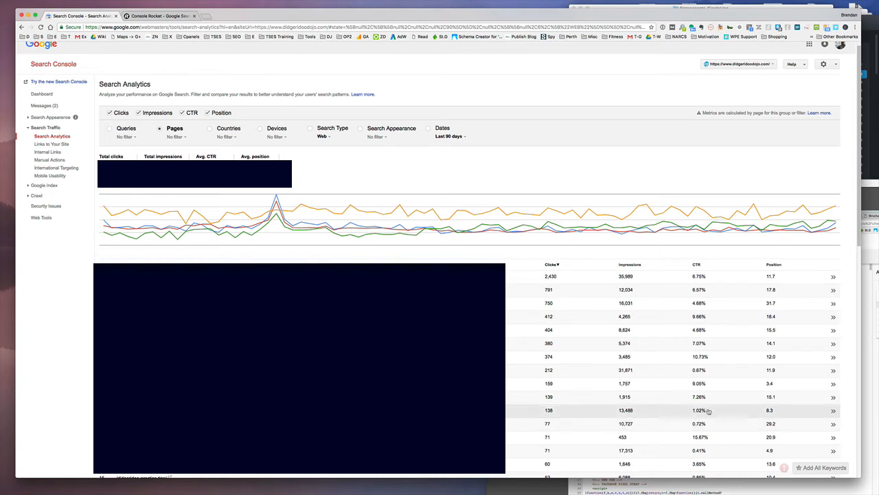
{"action": "mouse_move", "coordinate": [641, 163]}
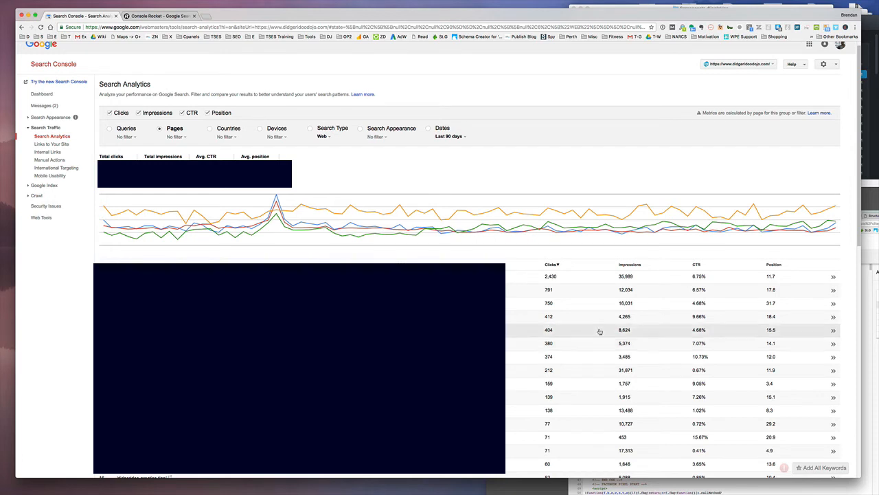
{"action": "mouse_move", "coordinate": [559, 190]}
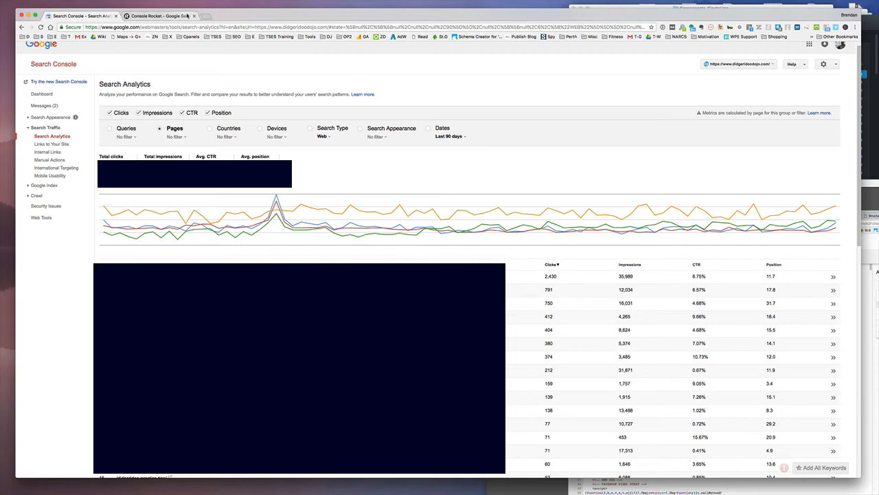
{"action": "left_click", "coordinate": [160, 16]}
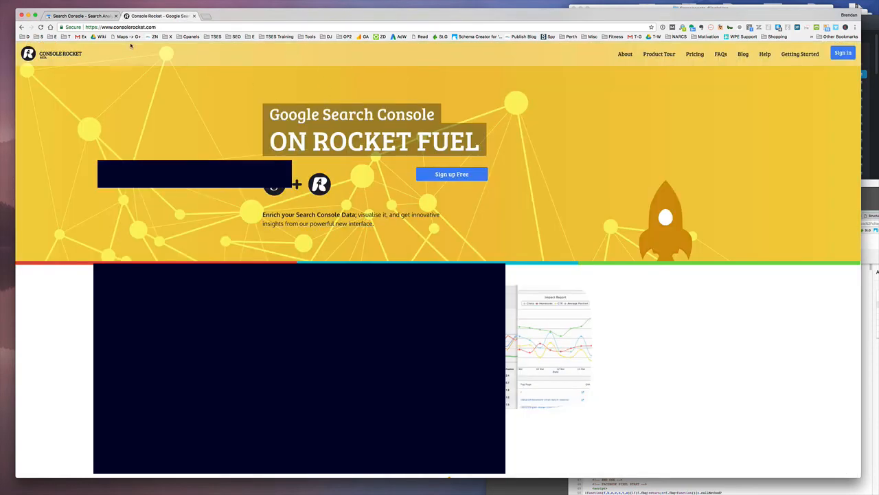
Look over the Console Rocket homepage and return to the per-page Search Console report
{"action": "left_click", "coordinate": [159, 16]}
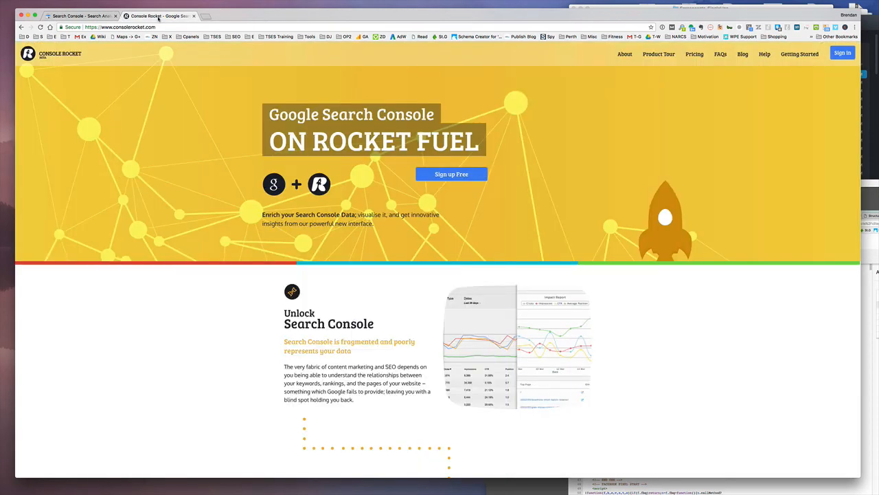
{"action": "mouse_move", "coordinate": [361, 89]}
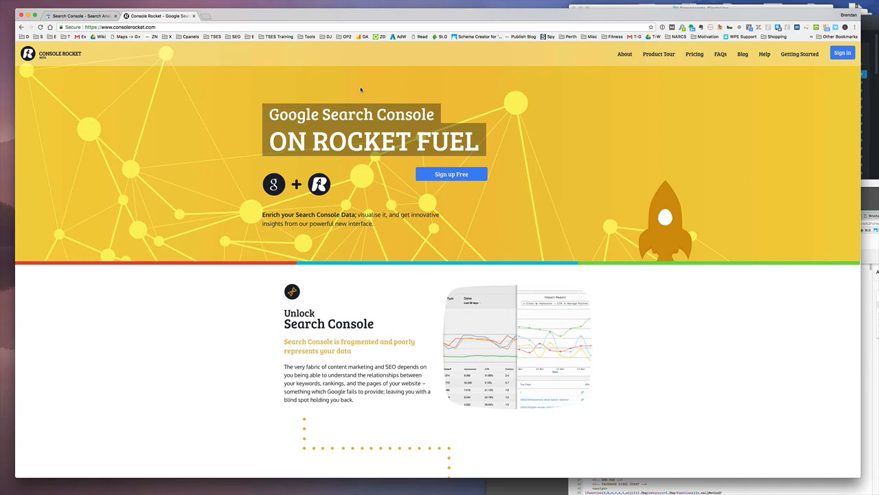
{"action": "left_click", "coordinate": [158, 15]}
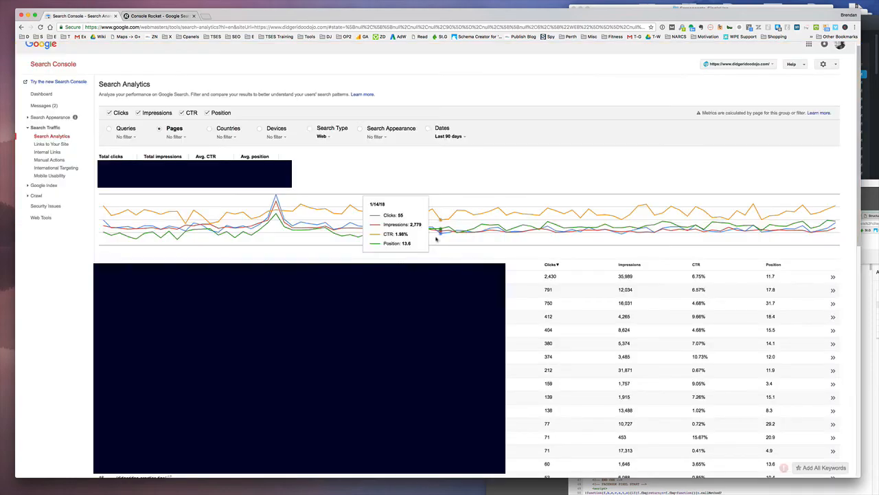
{"action": "mouse_move", "coordinate": [406, 163]}
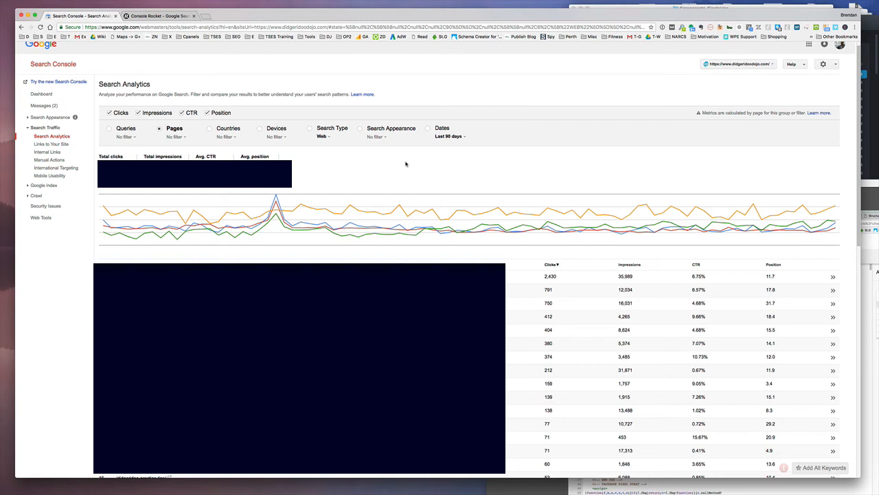
Regroup the Search Analytics report by queries to list clicks, impressions, CTR and position per term
{"action": "left_click", "coordinate": [110, 128]}
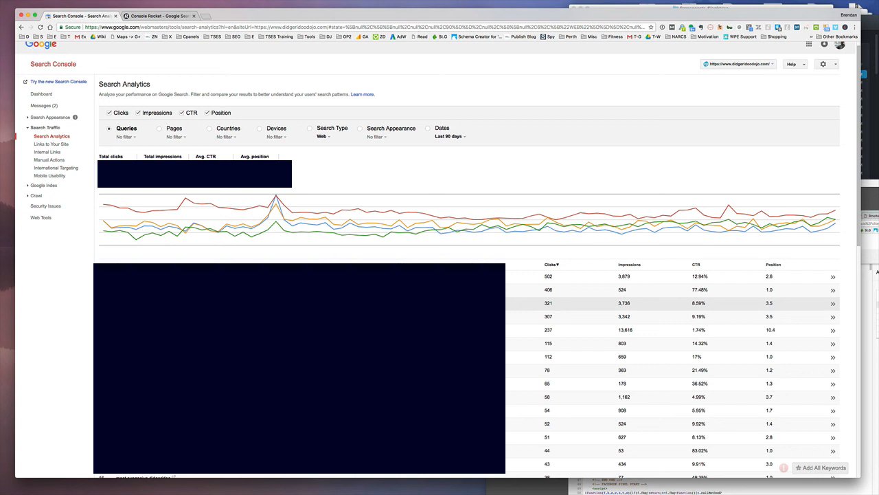
{"action": "left_click", "coordinate": [618, 3]}
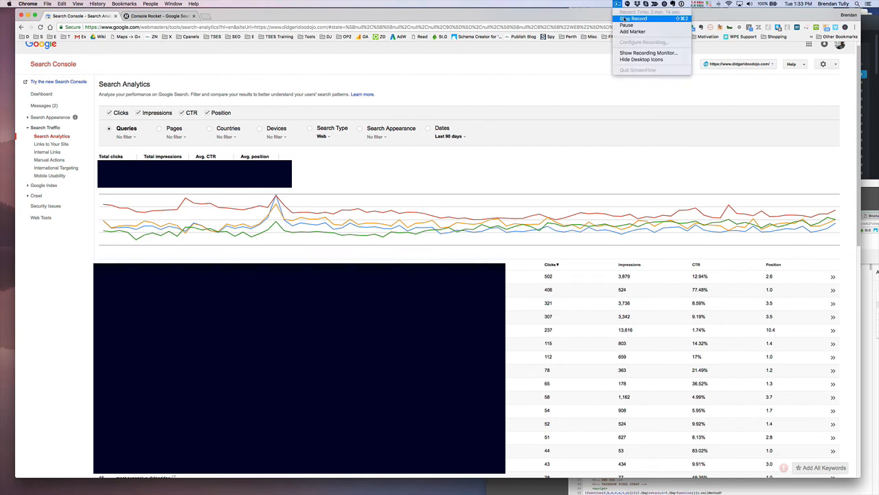